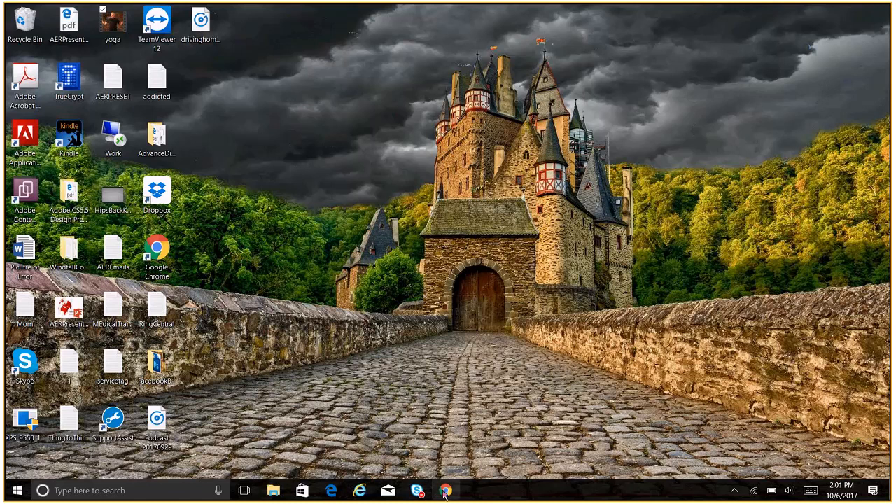
Step: Launch Chrome from the desktop and search Google for "adobe reader"
left_click(445, 490)
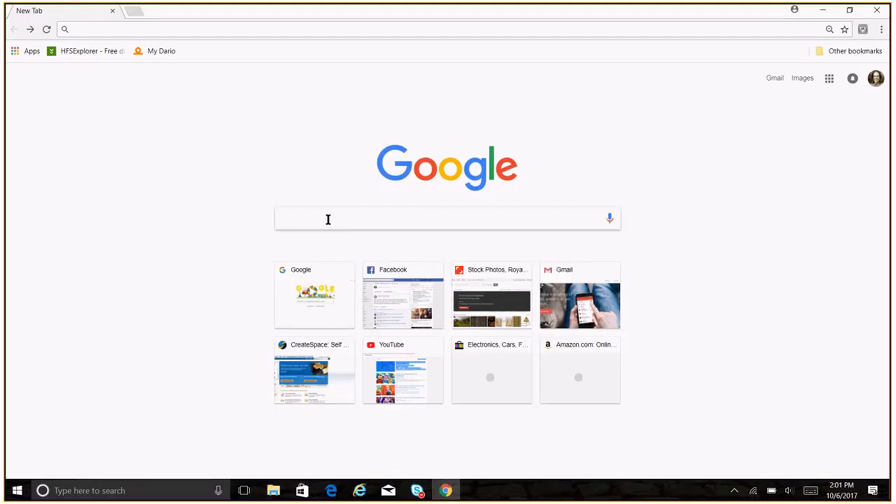
type("adobe reader")
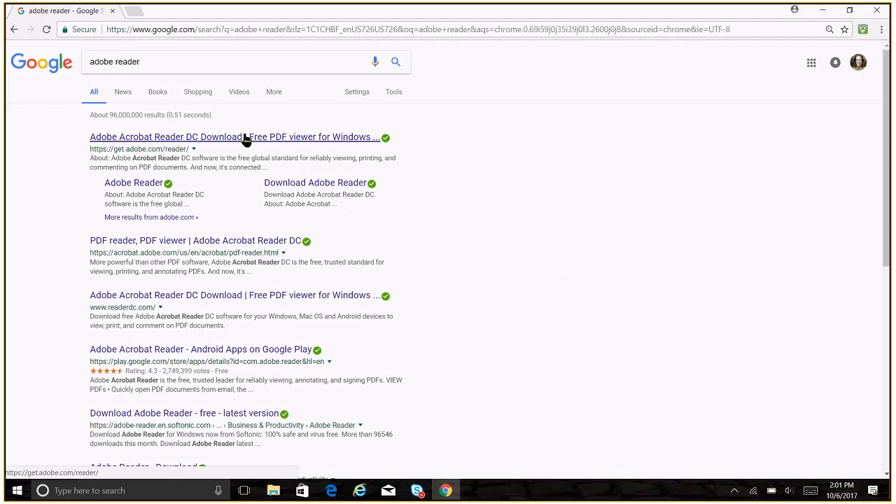
mouse_move(98, 142)
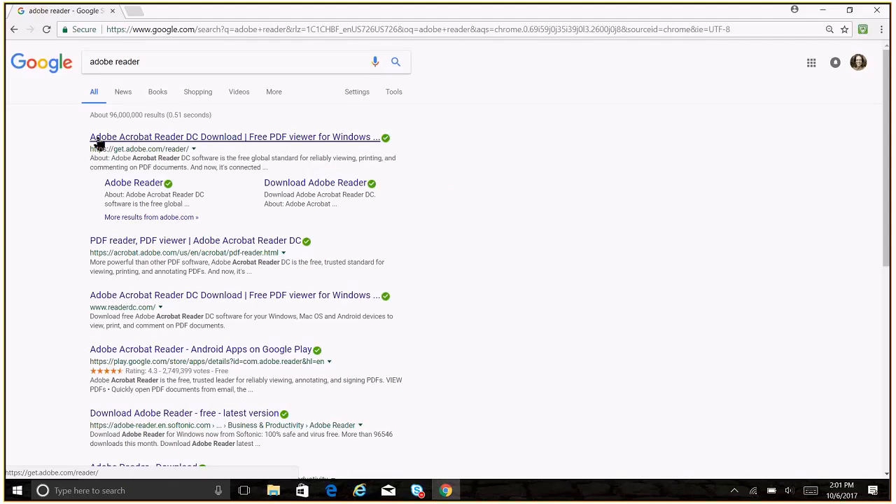
mouse_move(222, 140)
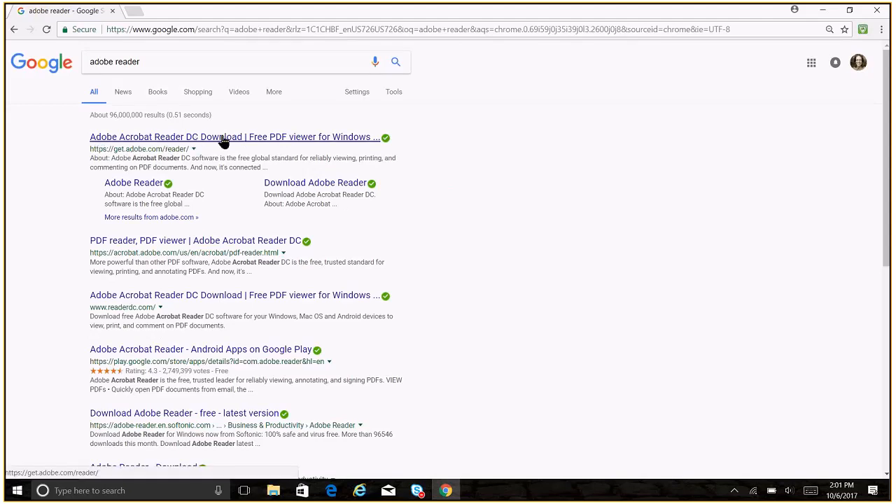
Step: Go to the get.adobe.com/reader result, decline the McAfee offer and start the installer download
left_click(224, 137)
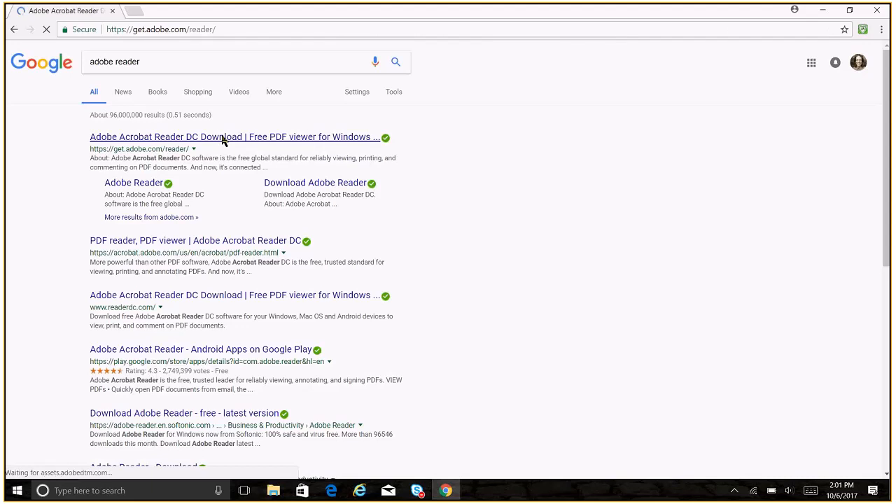
left_click(235, 137)
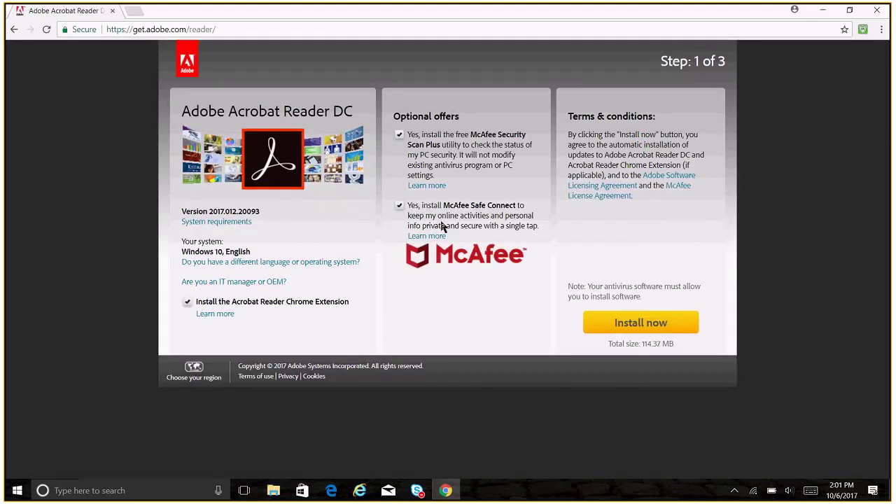
mouse_move(404, 137)
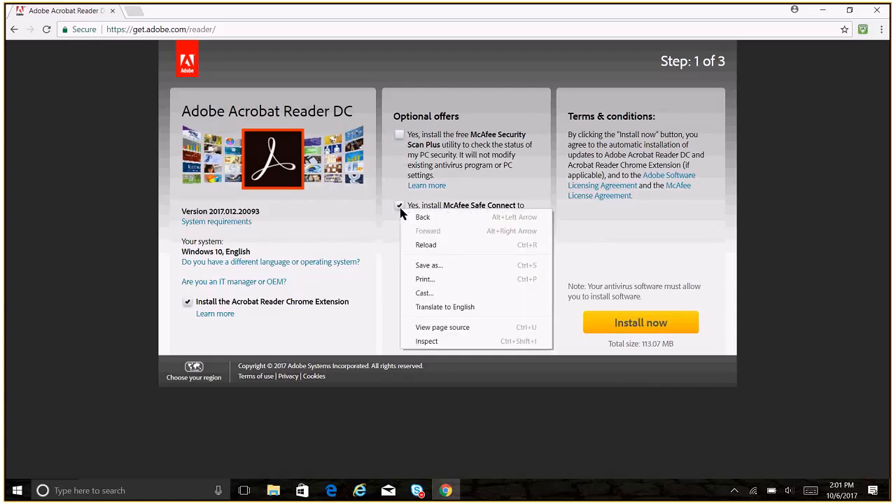
left_click(462, 195)
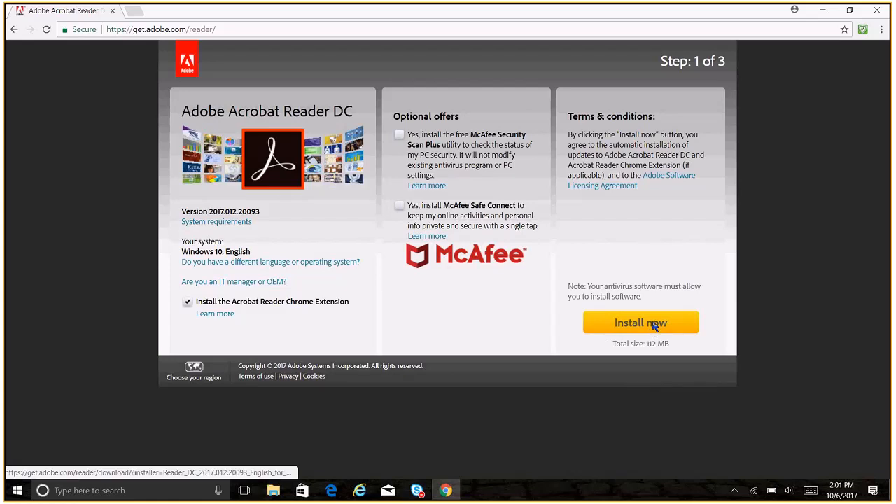
left_click(640, 322)
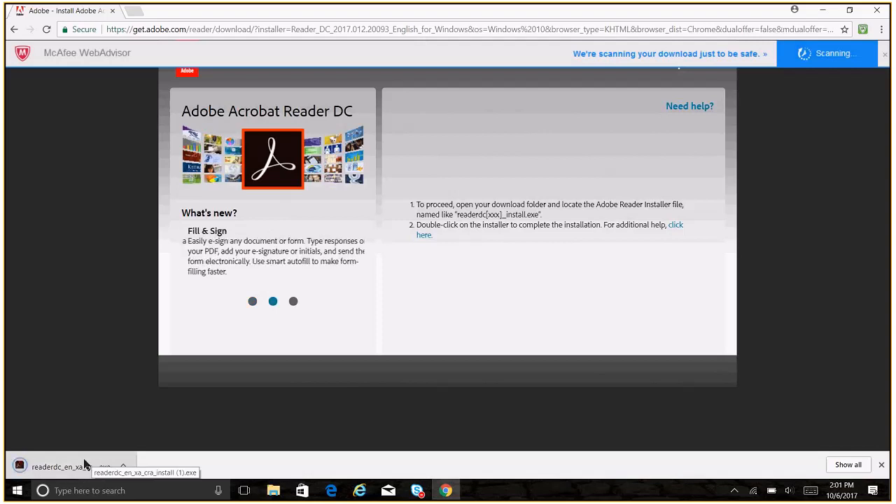
Step: Run the downloaded Acrobat Reader DC installer from Chrome's download bar
left_click(70, 467)
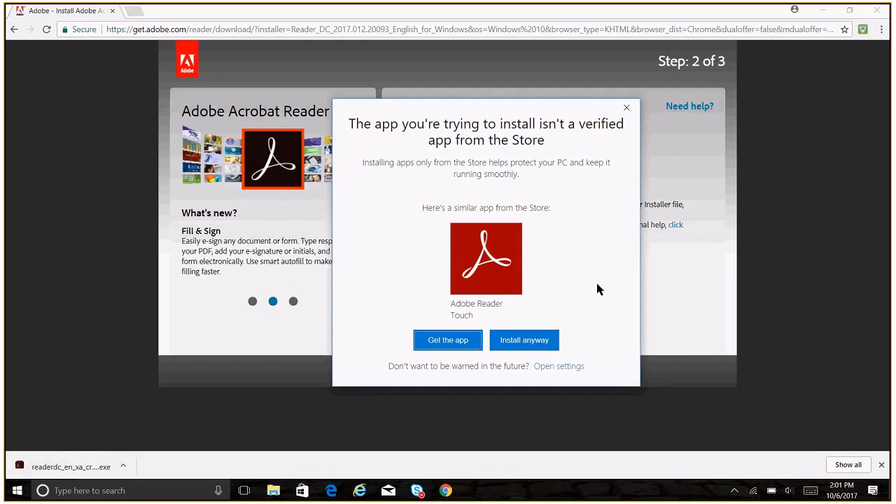
mouse_move(529, 342)
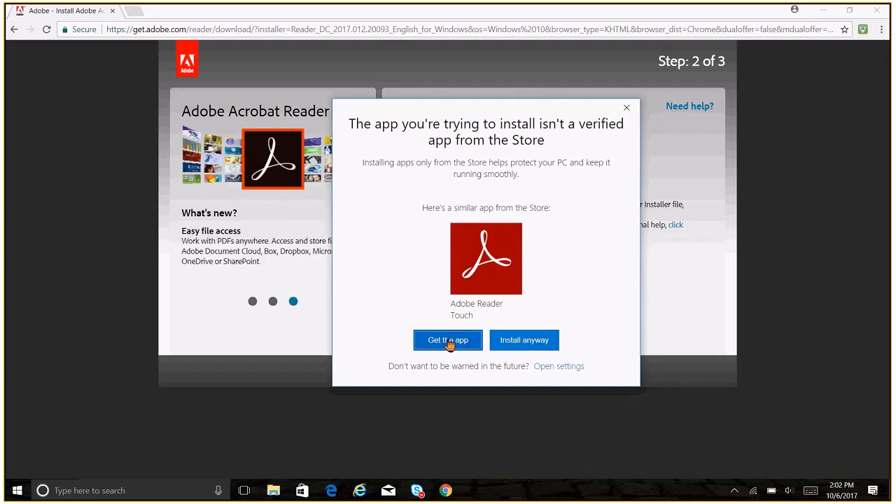
mouse_move(525, 341)
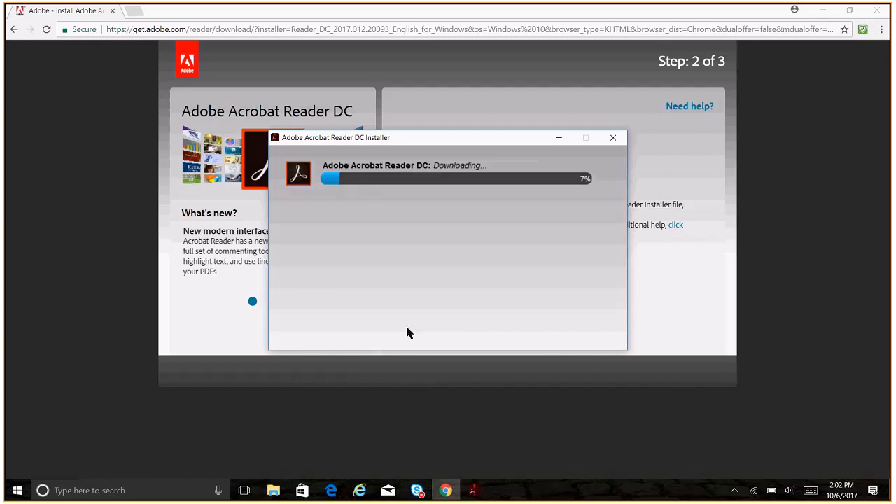
mouse_move(677, 327)
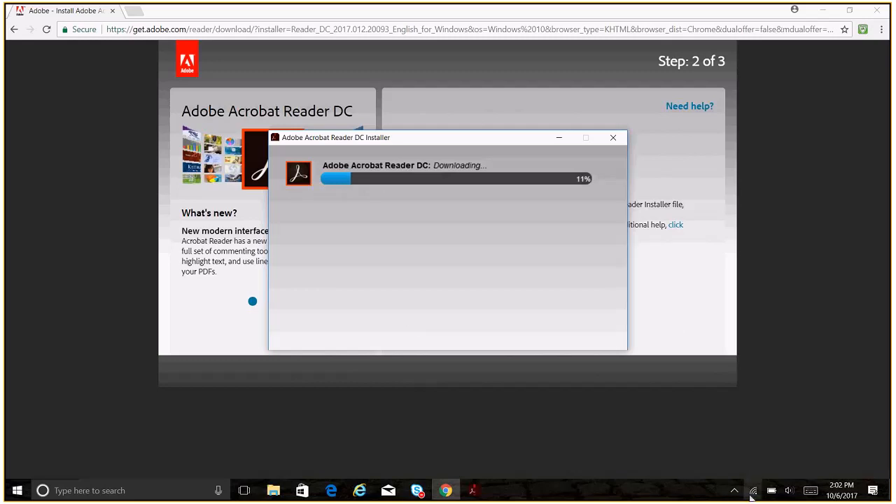
Step: Open Dropbox from the system tray and browse into Windfall > Windfall_7_Virgins
left_click(733, 490)
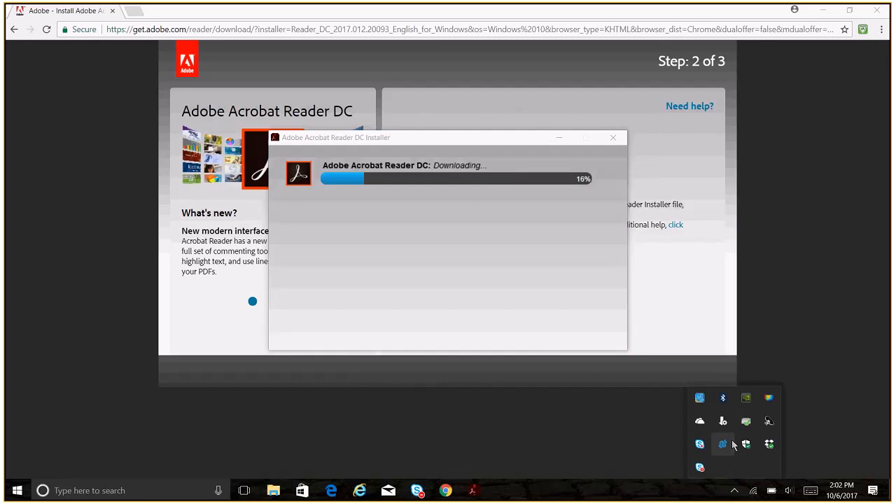
mouse_move(770, 445)
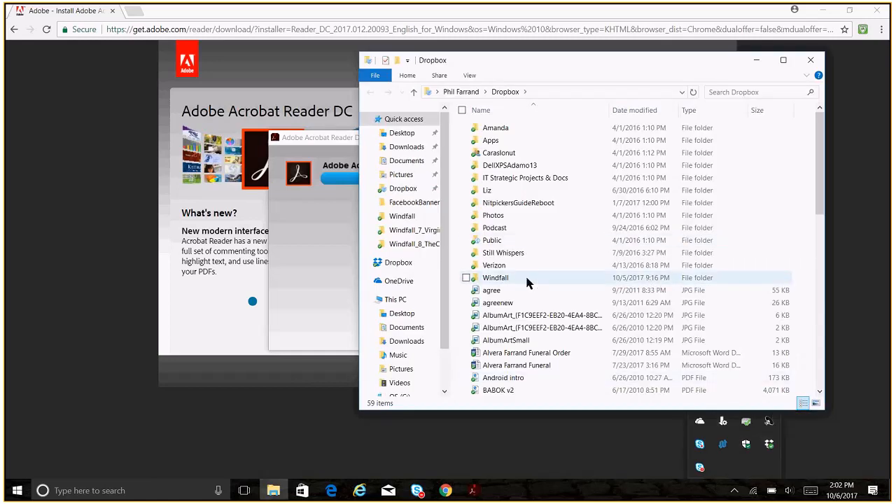
double_click(495, 277)
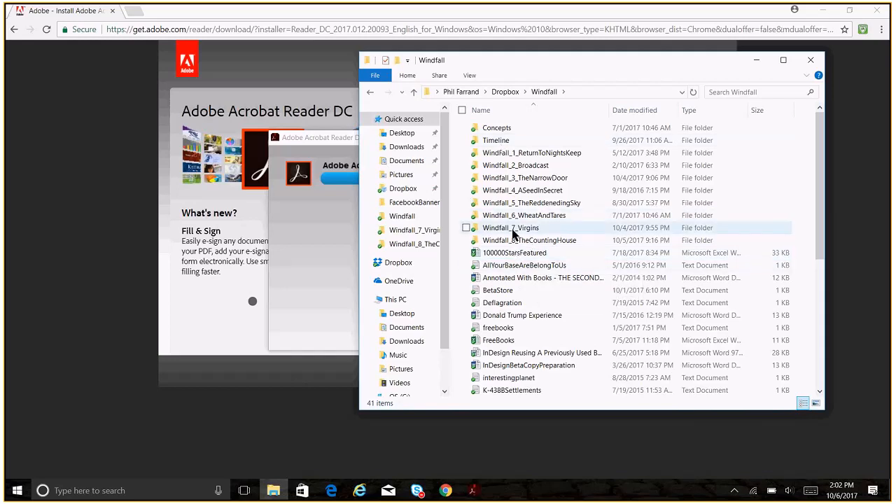
double_click(509, 227)
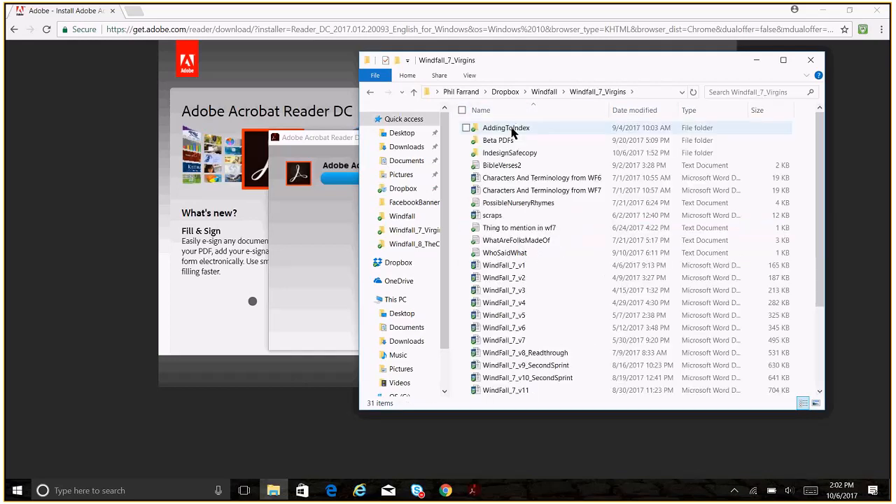
mouse_move(497, 140)
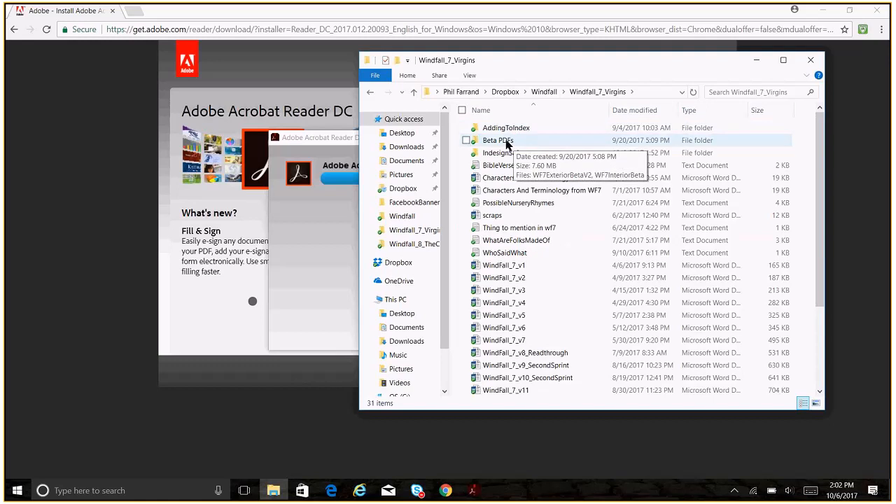
Step: After a detour into Beta PDFs, go back and open the IndesignSafecopy folder
double_click(497, 140)
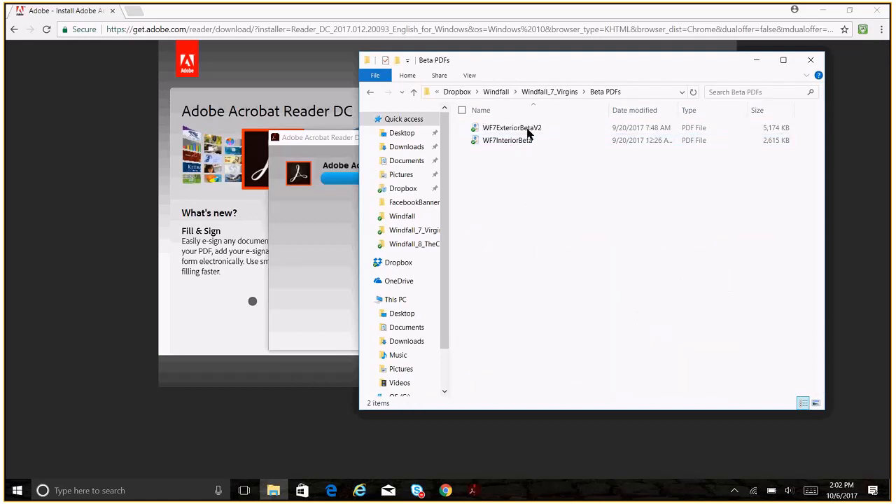
left_click(548, 93)
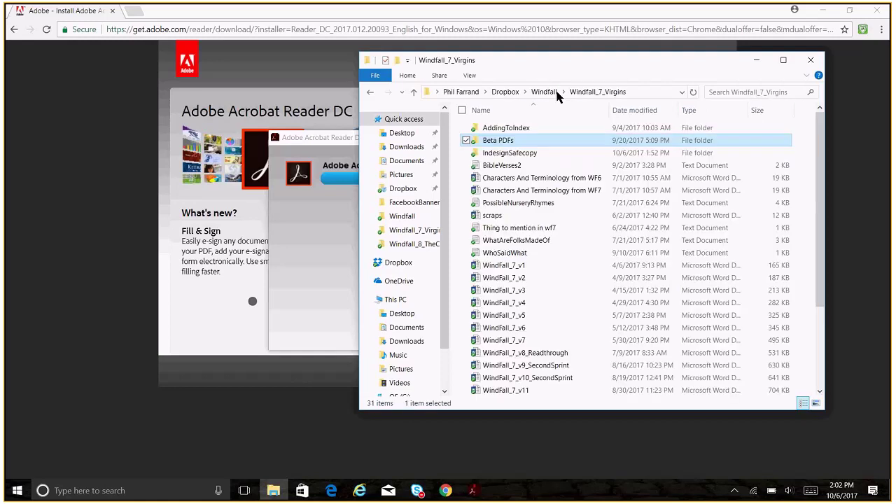
left_click(509, 153)
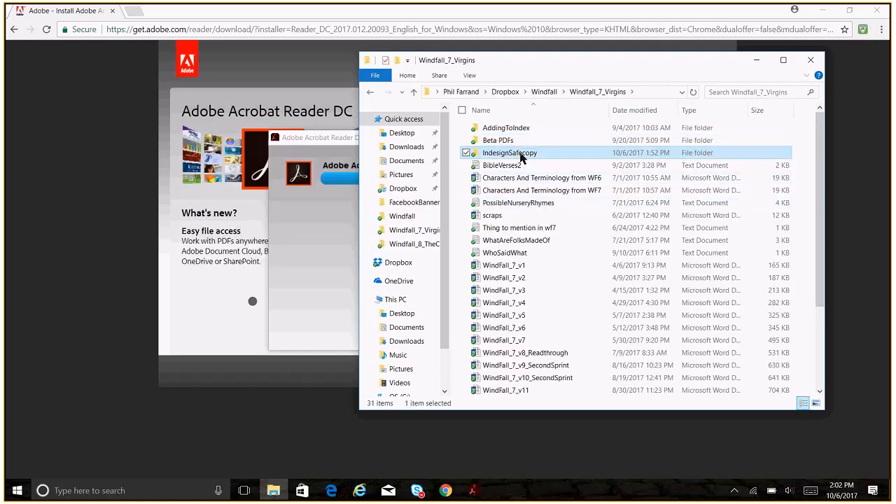
double_click(510, 153)
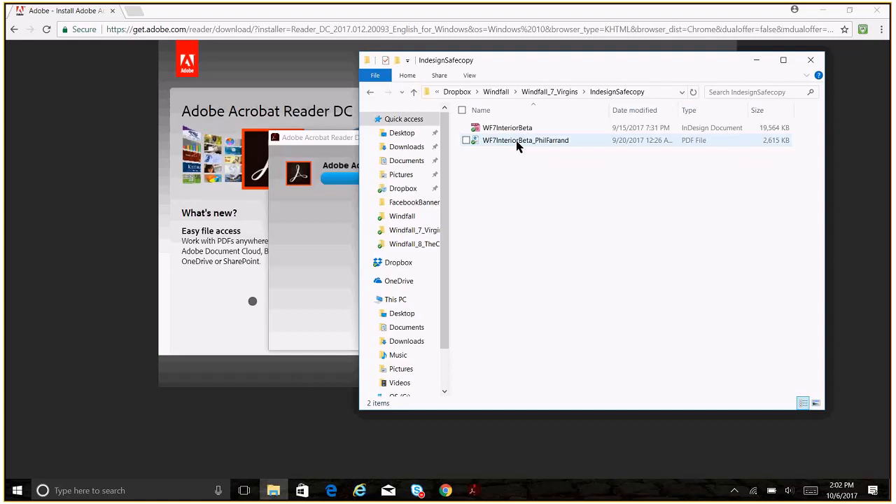
mouse_move(498, 127)
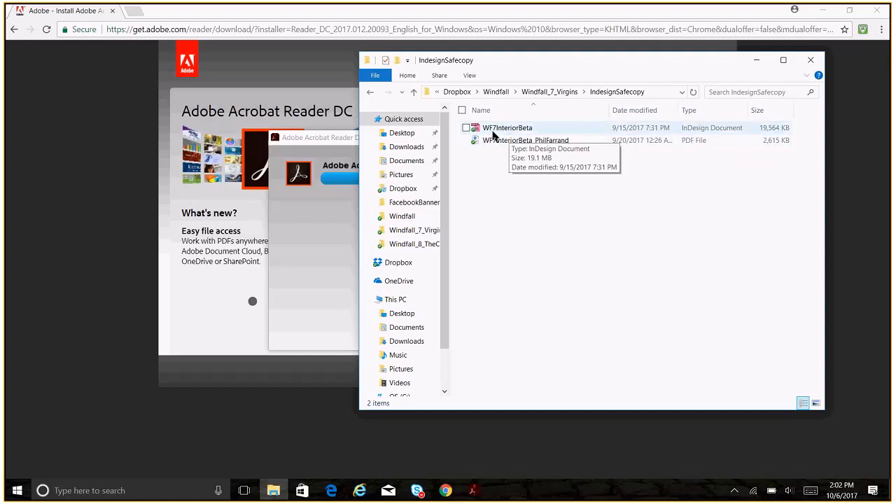
mouse_move(521, 140)
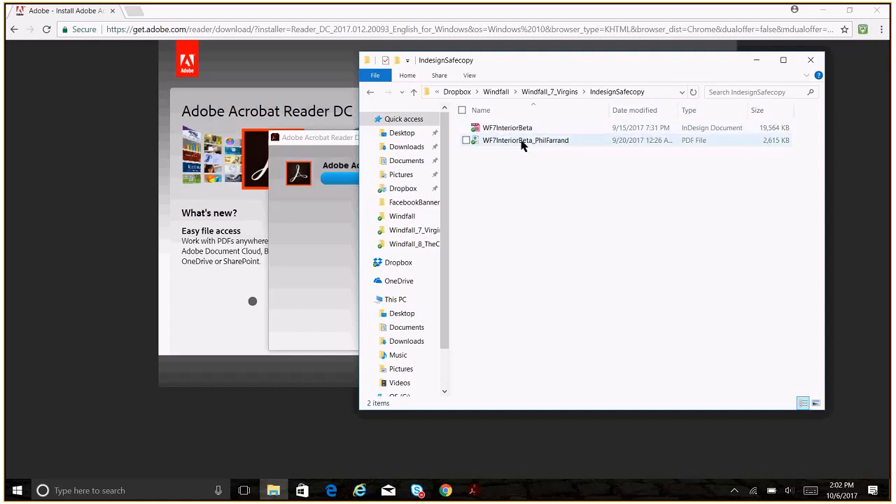
mouse_move(524, 140)
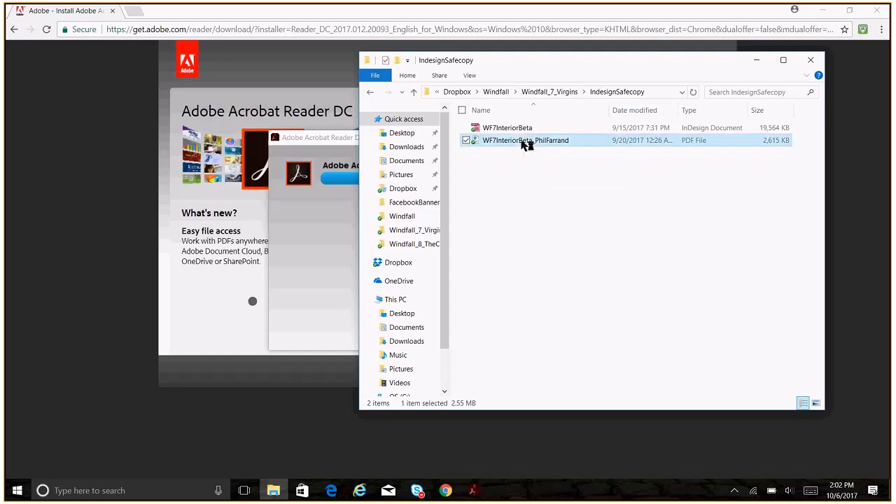
mouse_move(753, 48)
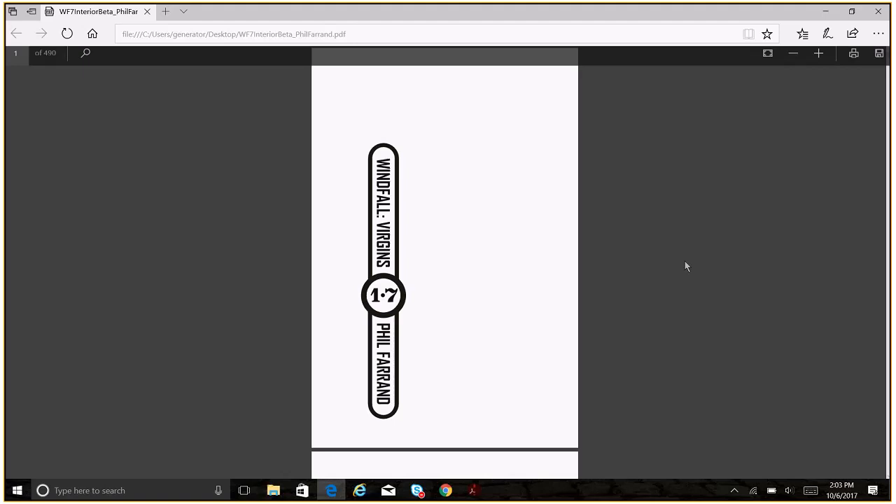
Step: Scroll through the PDF's title, dedication and table of contents pages in Edge
scroll("down", 3)
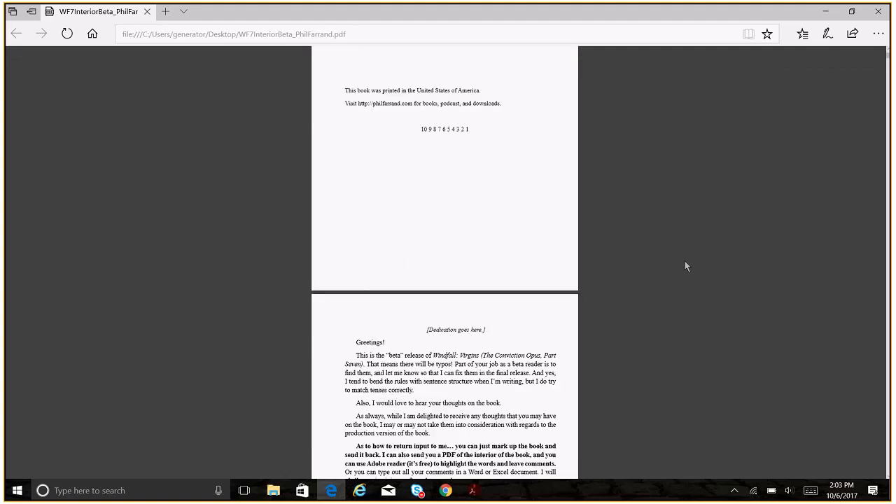
scroll("down", 3)
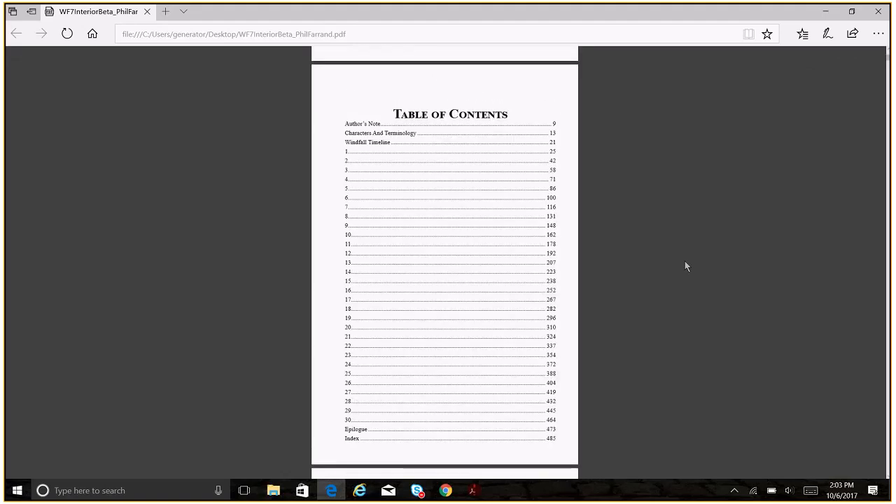
scroll("down", 3)
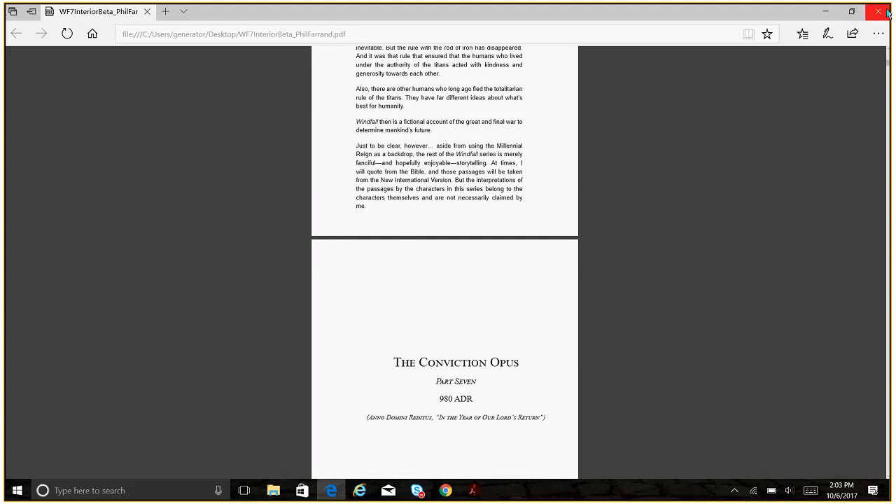
Step: Minimize Edge to return to the desktop while the installer runs
left_click(879, 11)
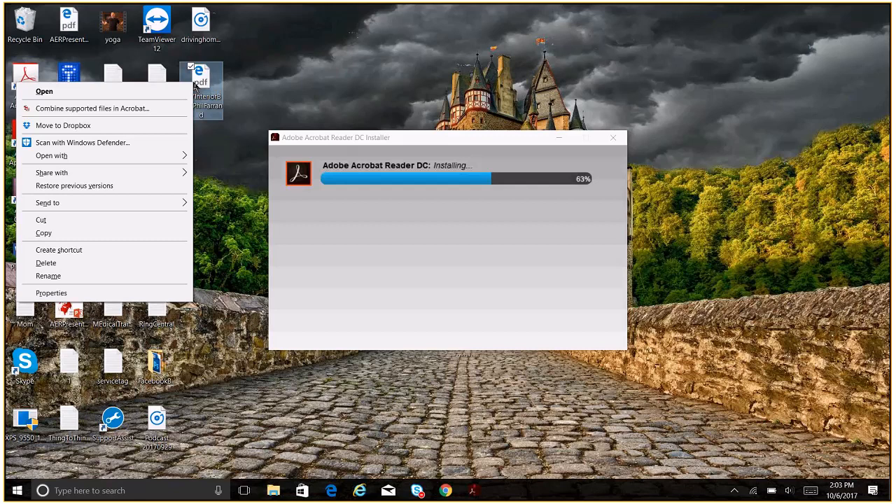
mouse_move(47, 276)
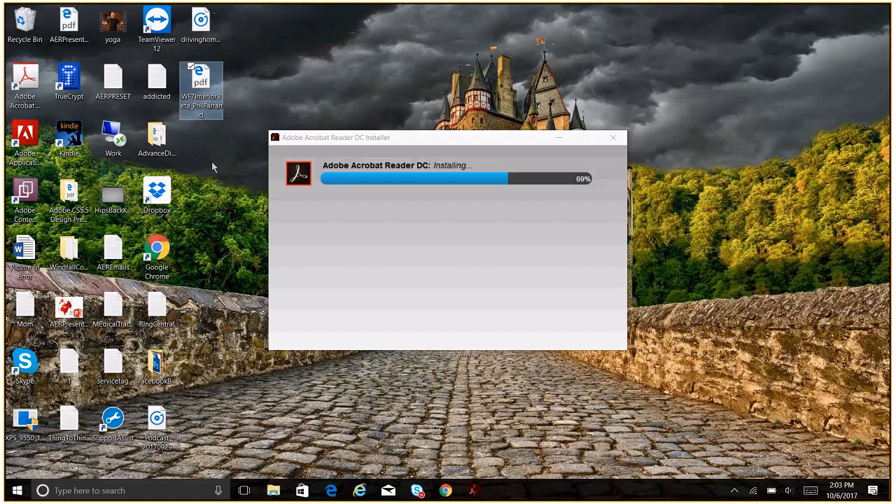
mouse_move(280, 77)
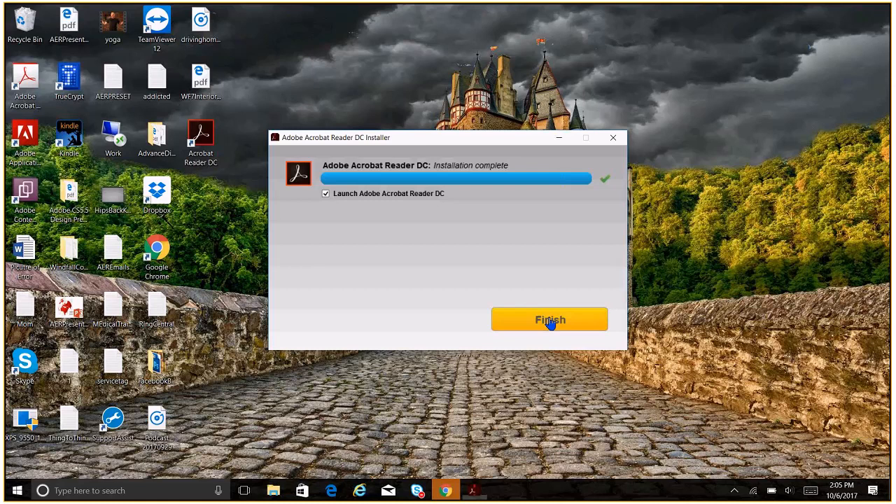
Step: Finish the completed Acrobat Reader DC installation
left_click(549, 320)
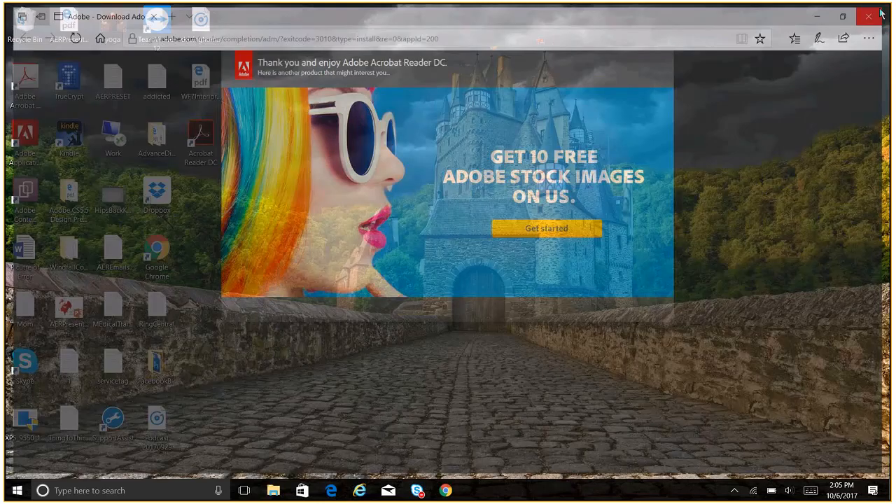
Step: Accept Reader as the default PDF application and dismiss the walkthrough
left_click(869, 17)
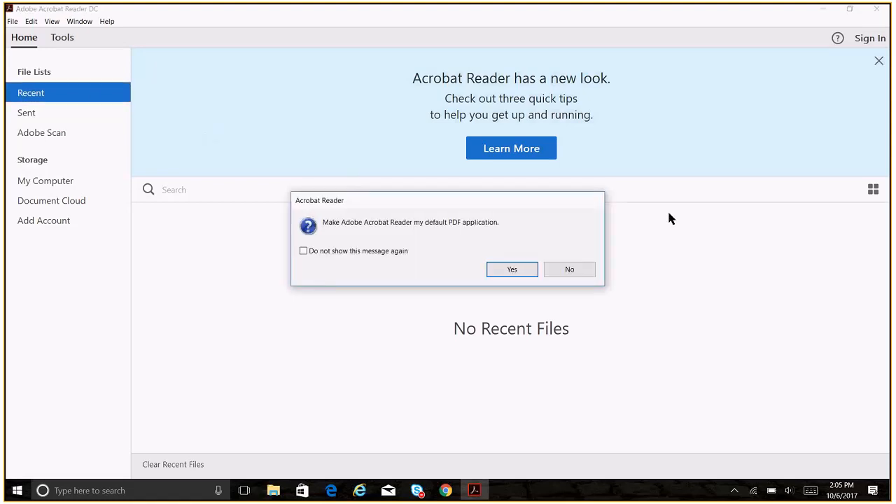
left_click(512, 269)
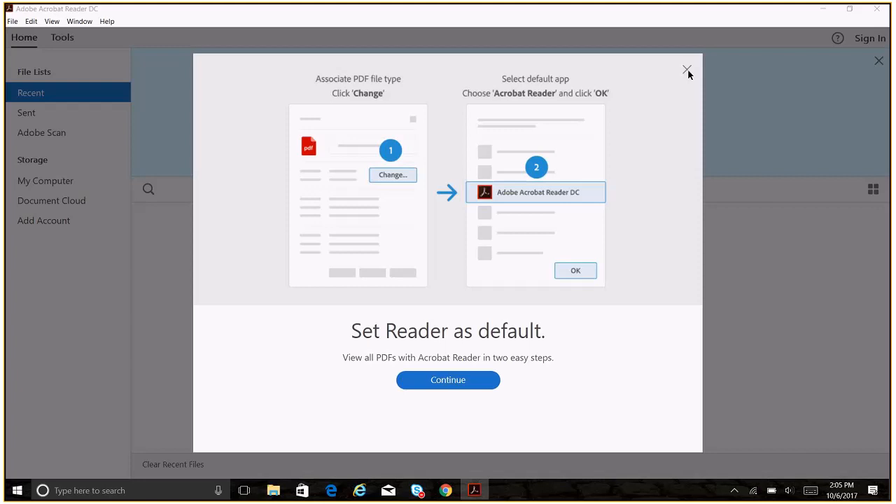
left_click(686, 70)
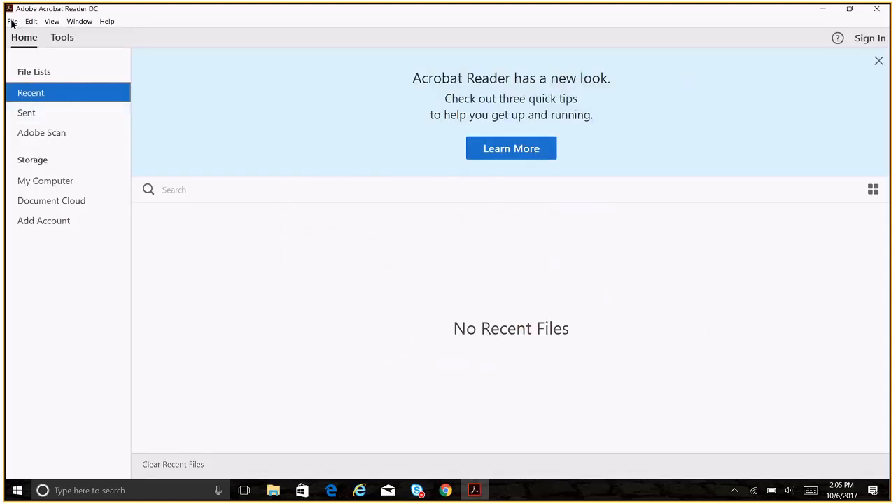
mouse_move(175, 8)
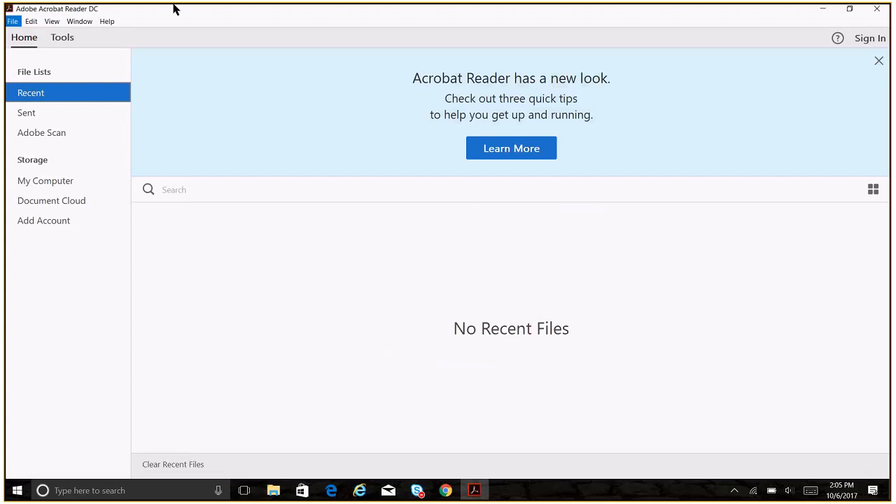
Step: Open the WF7InteriorBeta_PhilFarrand PDF from the Desktop via File > Open
left_click(11, 21)
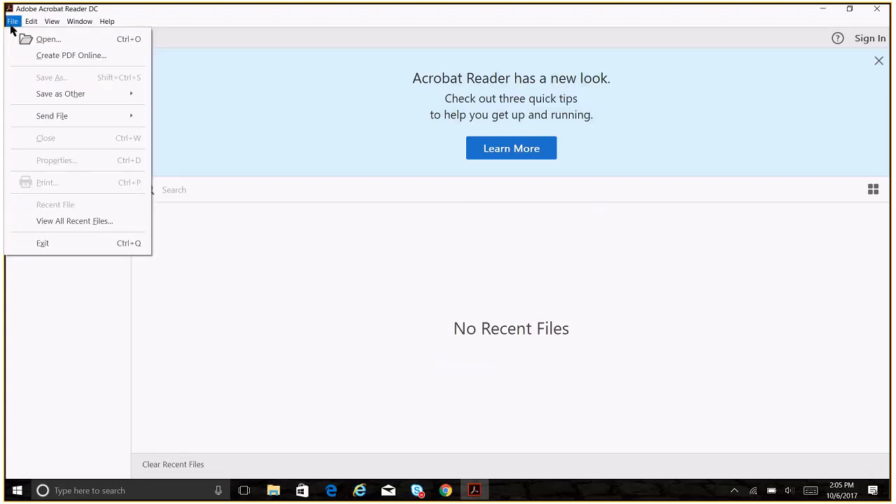
mouse_move(47, 40)
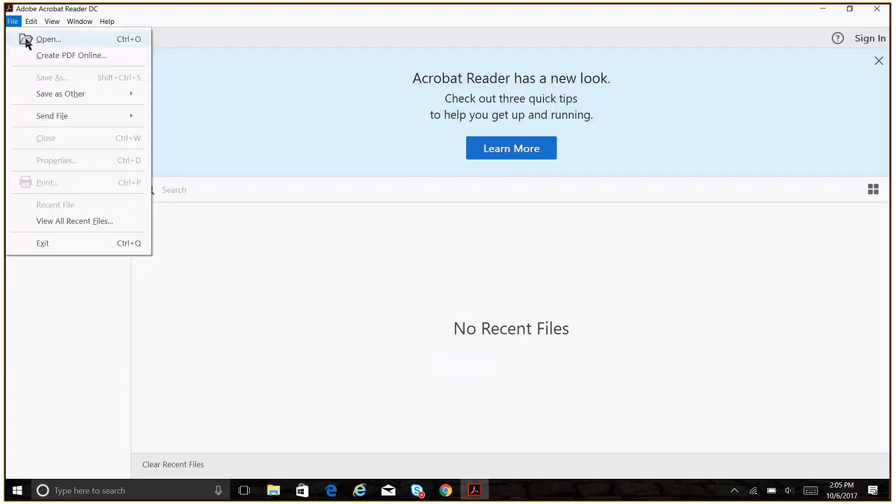
left_click(48, 39)
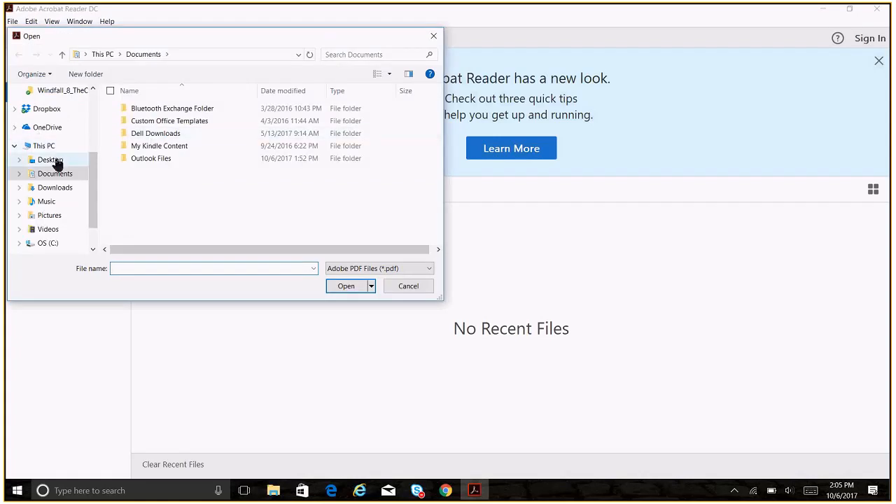
left_click(51, 159)
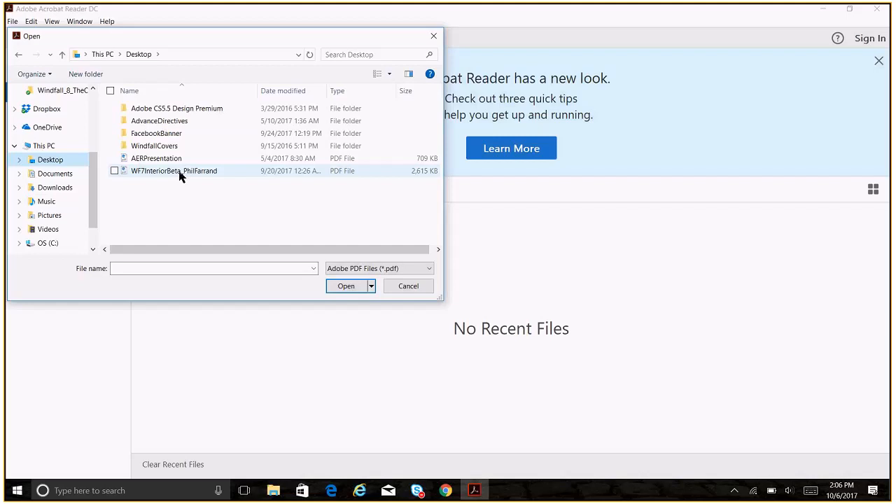
left_click(174, 171)
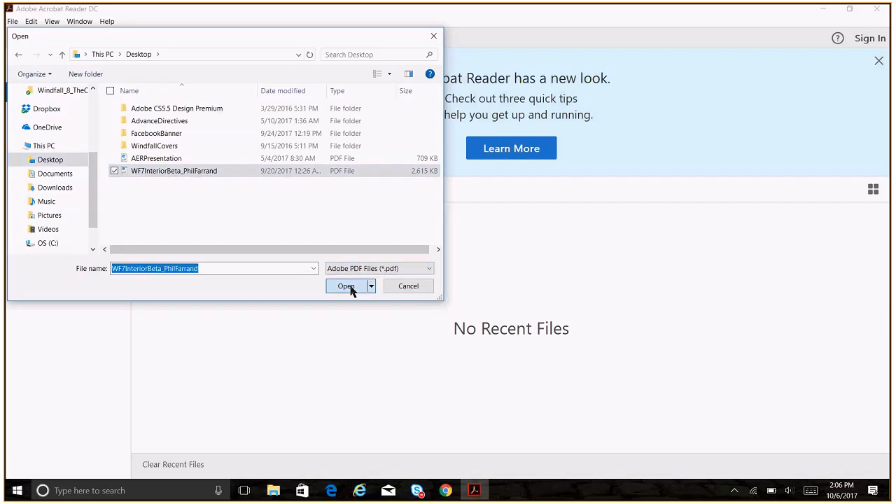
left_click(344, 286)
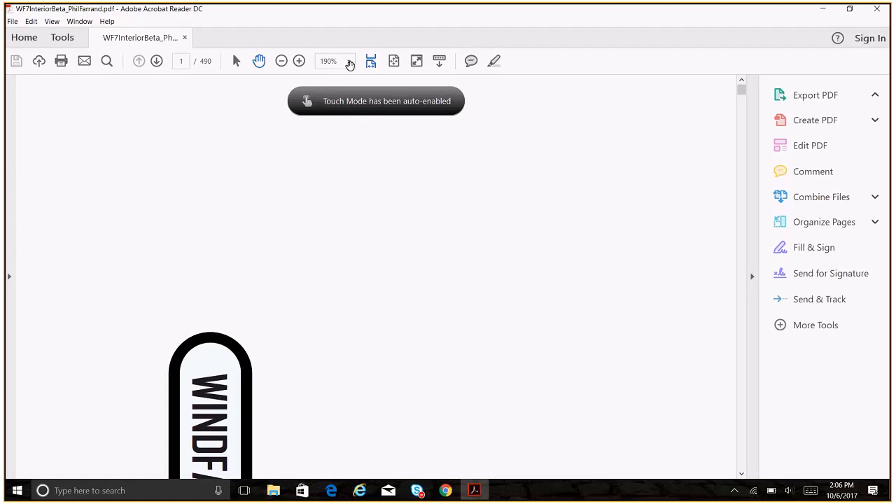
Step: Set the zoom level to 100% to show the cover page at actual size
left_click(348, 62)
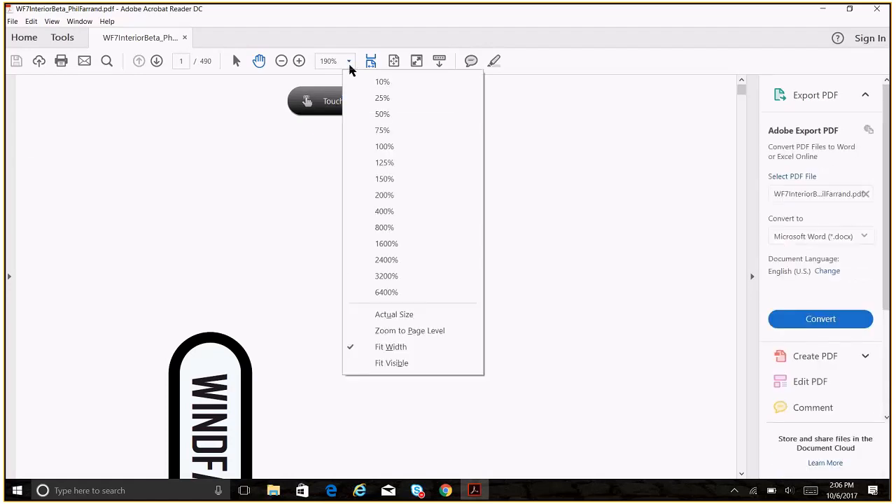
mouse_move(395, 314)
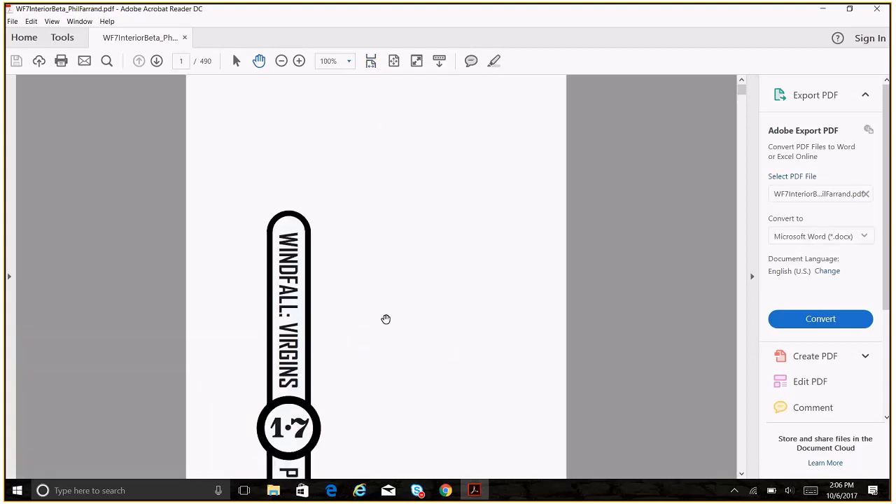
mouse_move(485, 311)
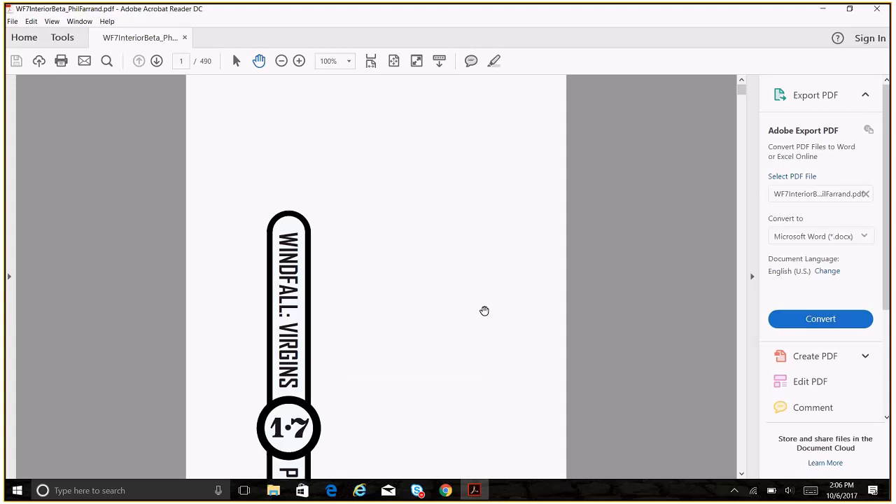
scroll("down", 3)
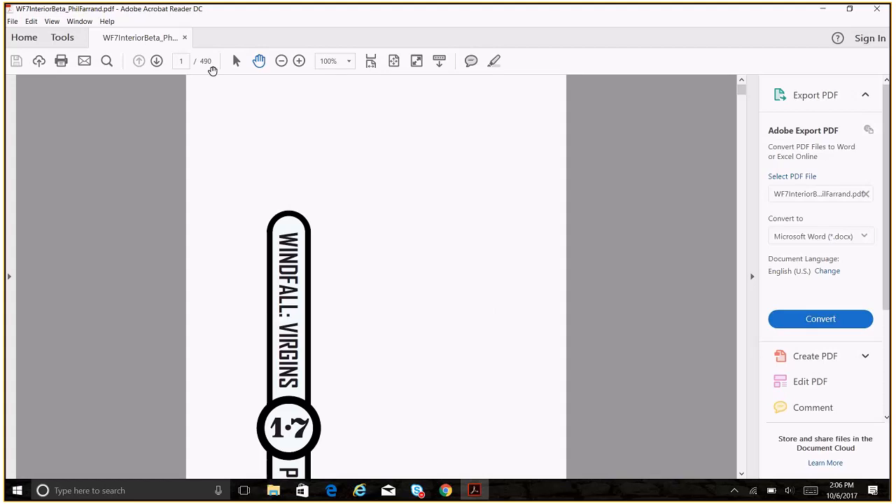
mouse_move(458, 294)
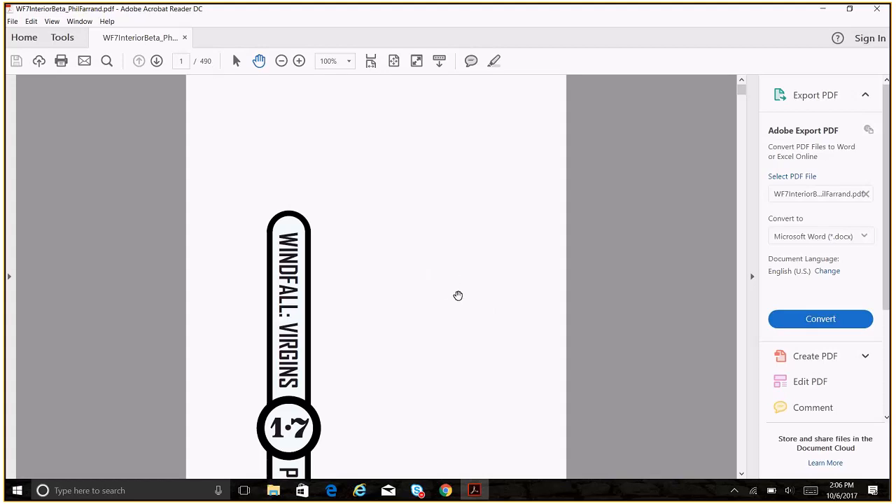
mouse_move(485, 66)
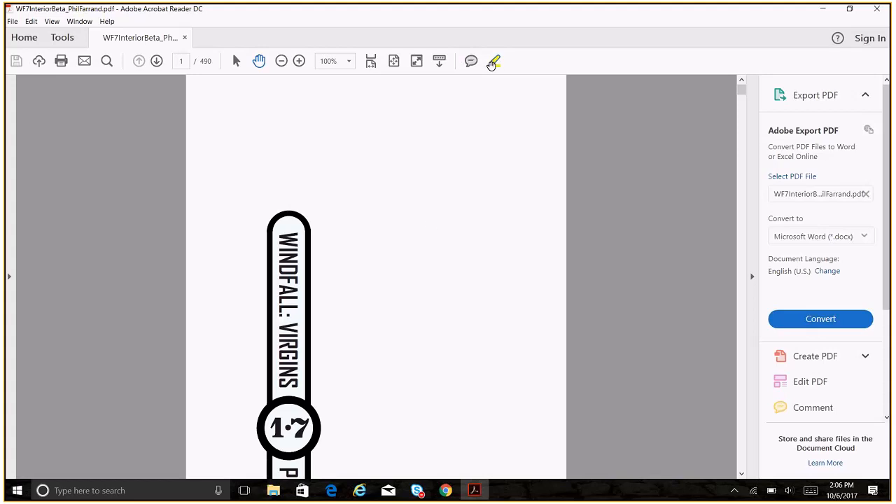
Step: Post the comment "you don't need that" on the highlighted phrase "any form that you choose"
scroll("down", 3)
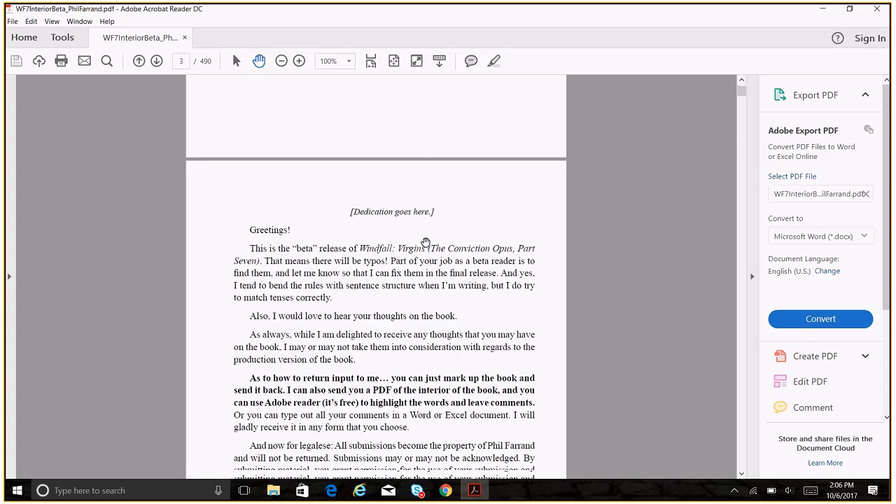
scroll("down", 3)
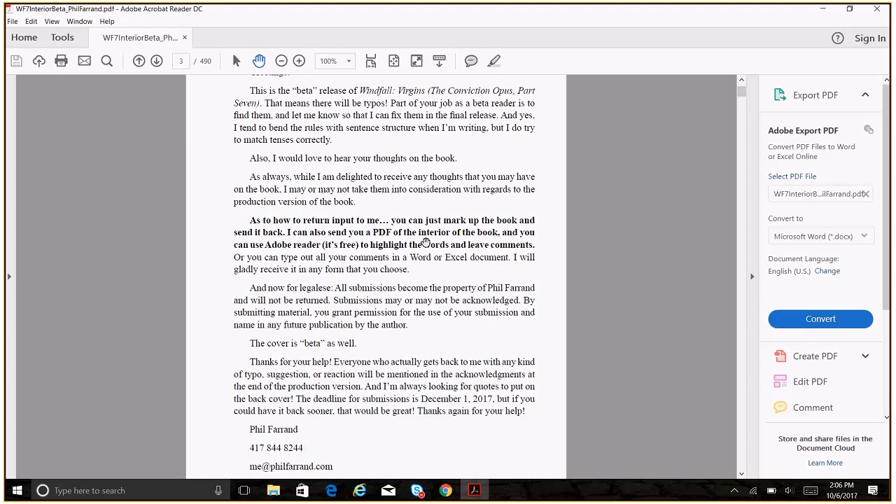
mouse_move(366, 283)
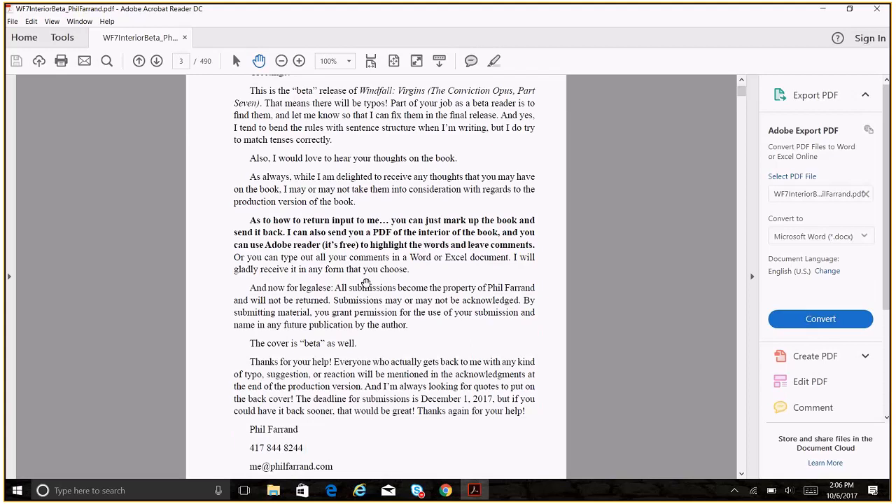
mouse_move(253, 274)
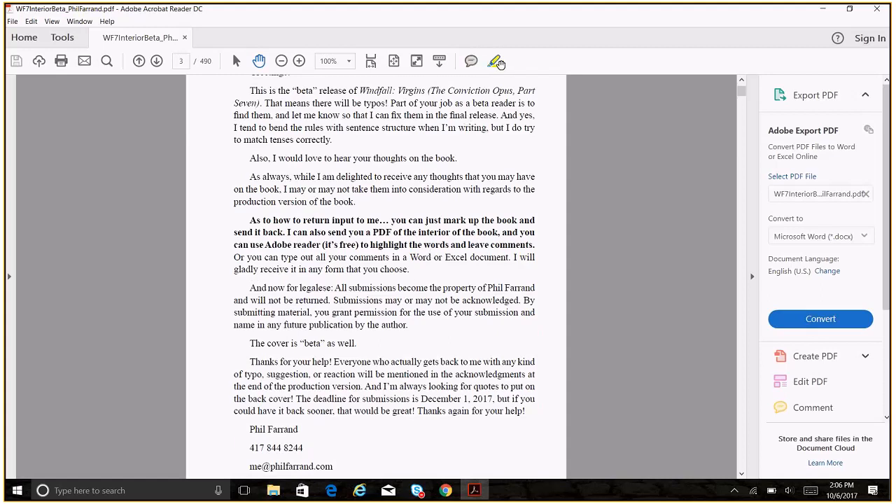
mouse_move(330, 271)
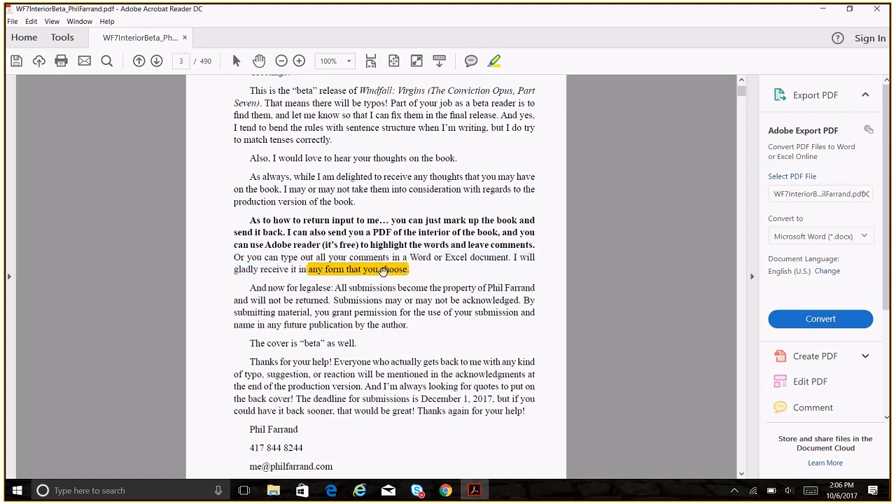
mouse_move(498, 170)
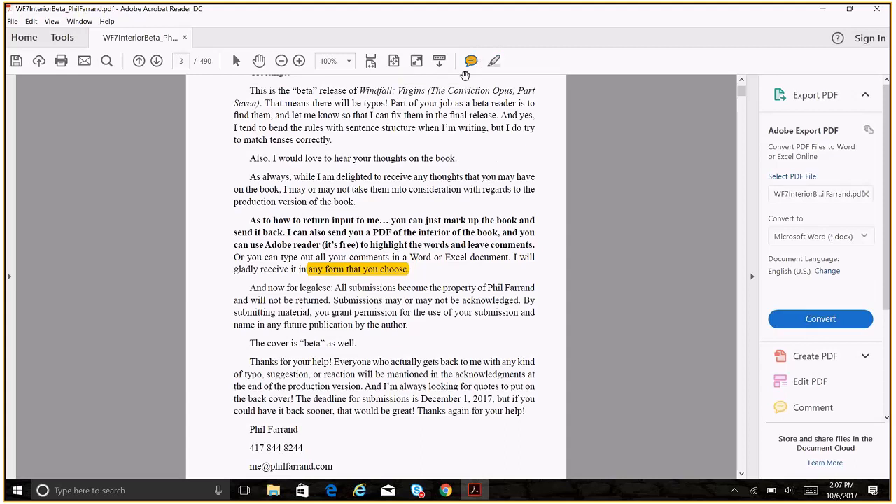
mouse_move(383, 255)
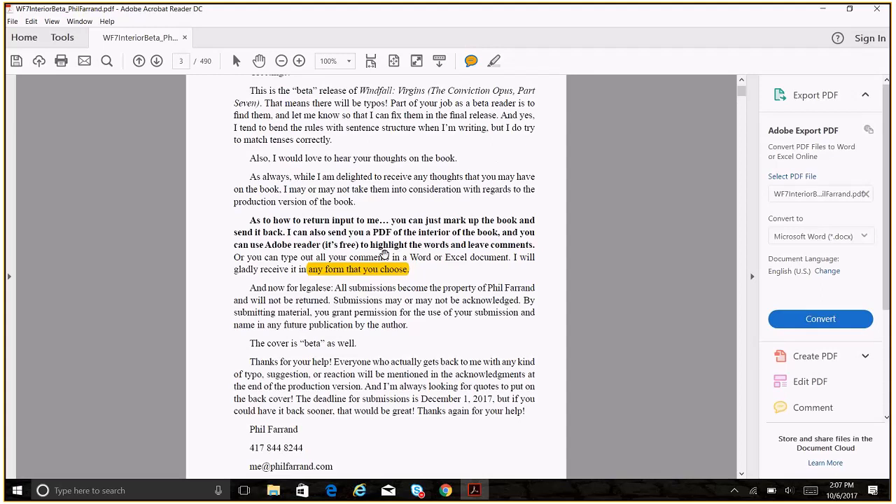
left_click(387, 256)
type("y")
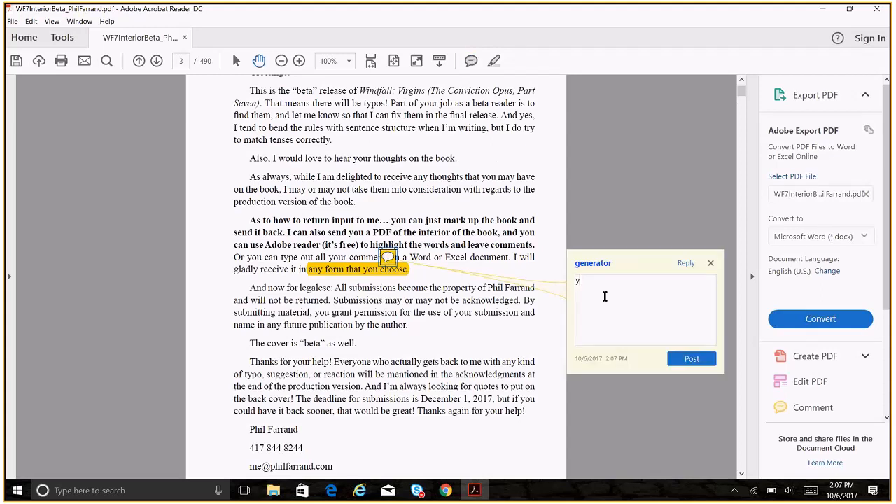
type("ou don't need")
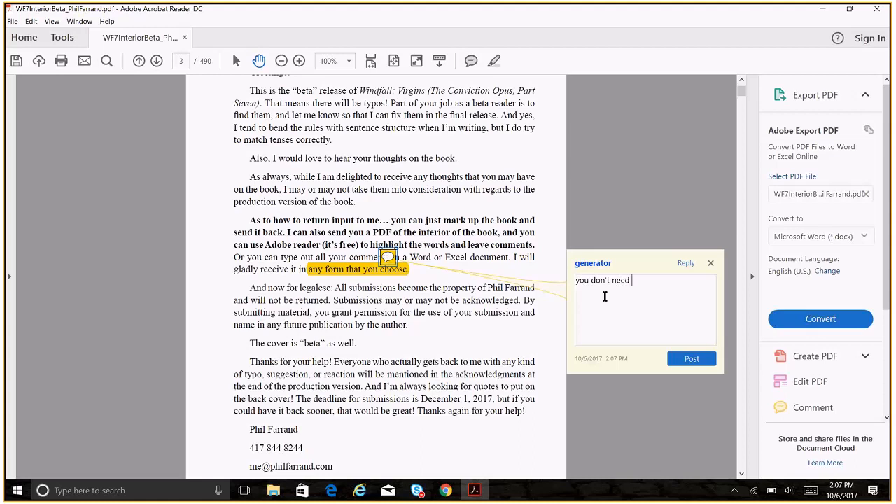
type("that")
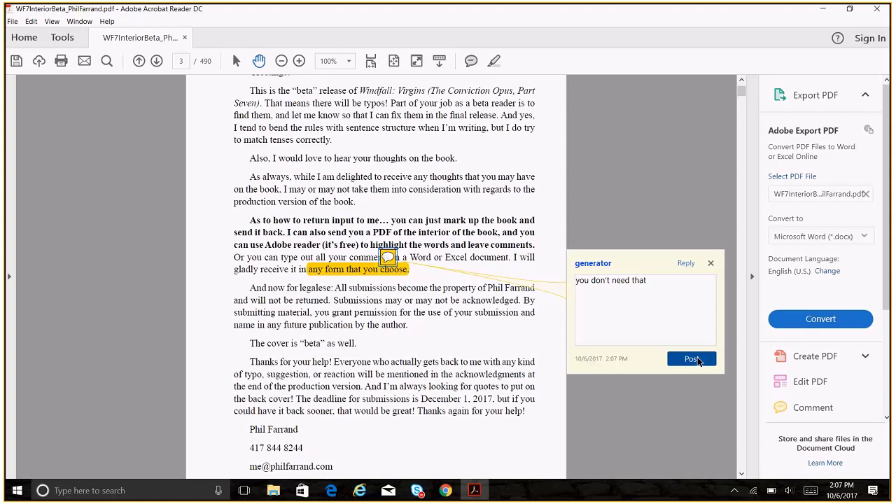
left_click(692, 358)
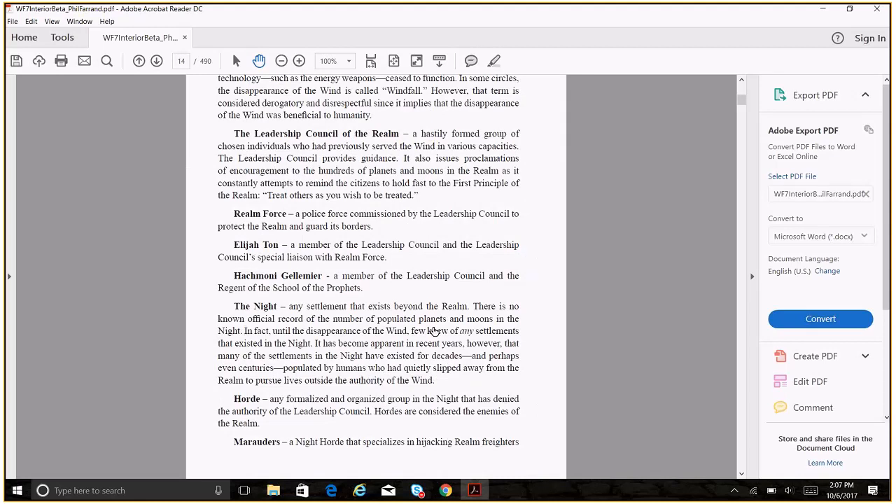
mouse_move(332, 277)
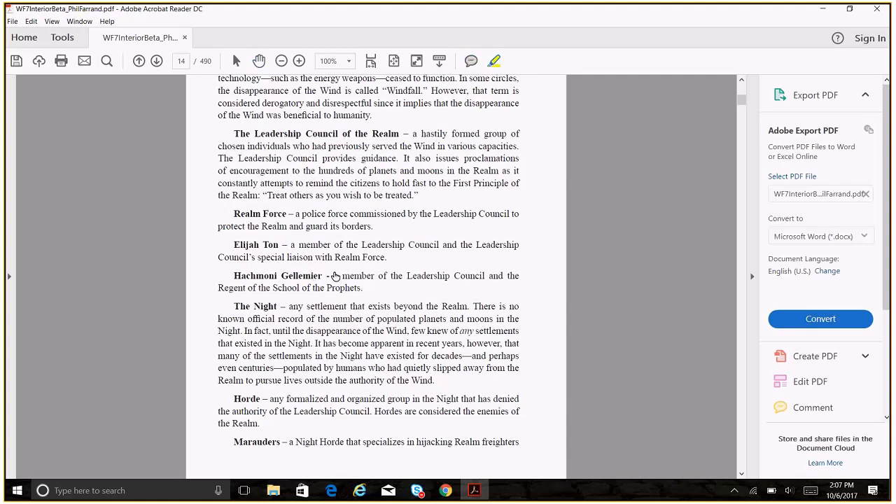
mouse_move(232, 277)
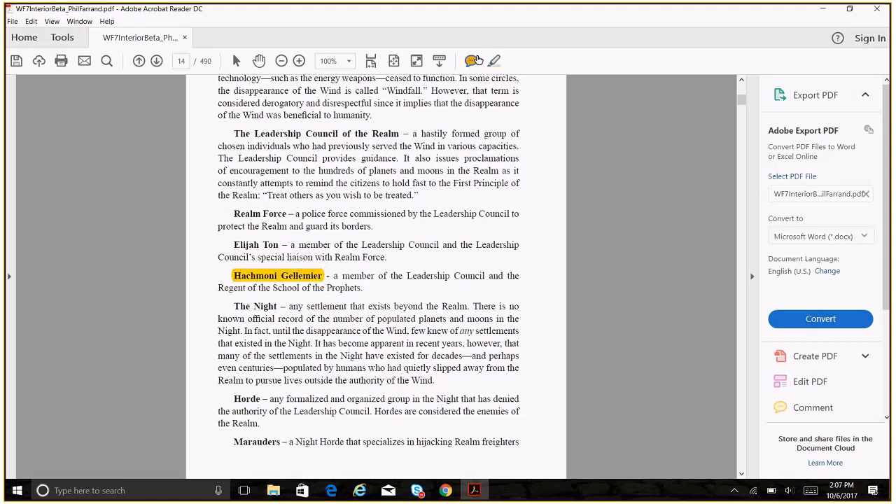
mouse_move(315, 260)
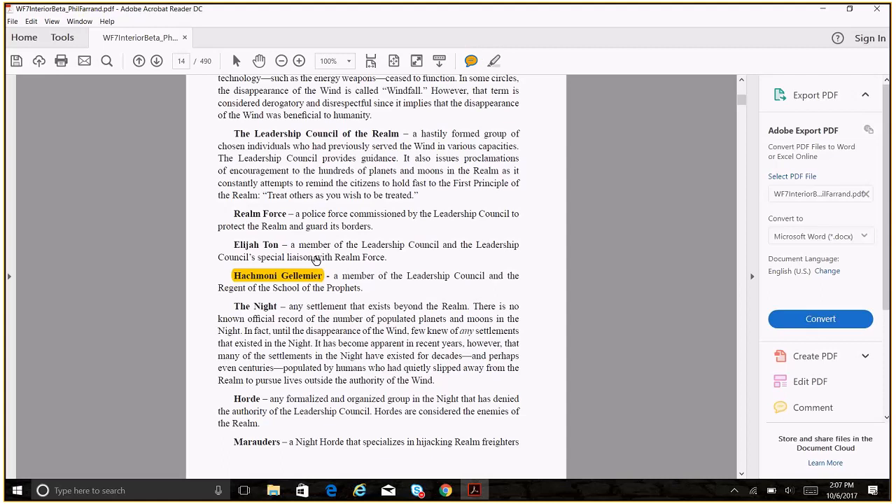
Step: Add and post the comment "This is a weird name!!" on the highlighted name Hachmoni Gellemiey
left_click(319, 263)
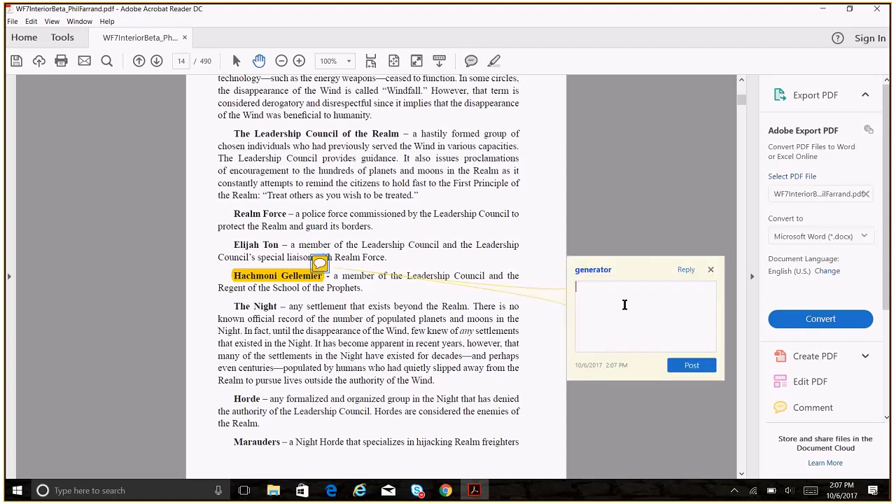
type("THi")
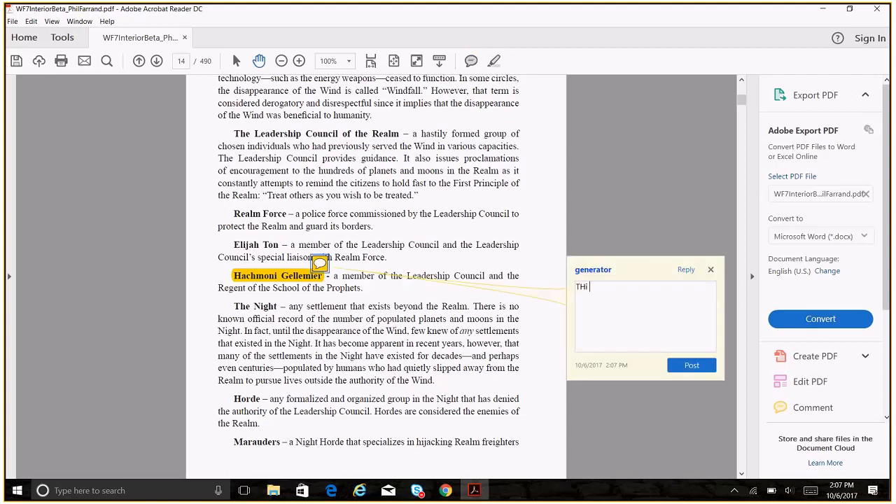
type("This is a weird n")
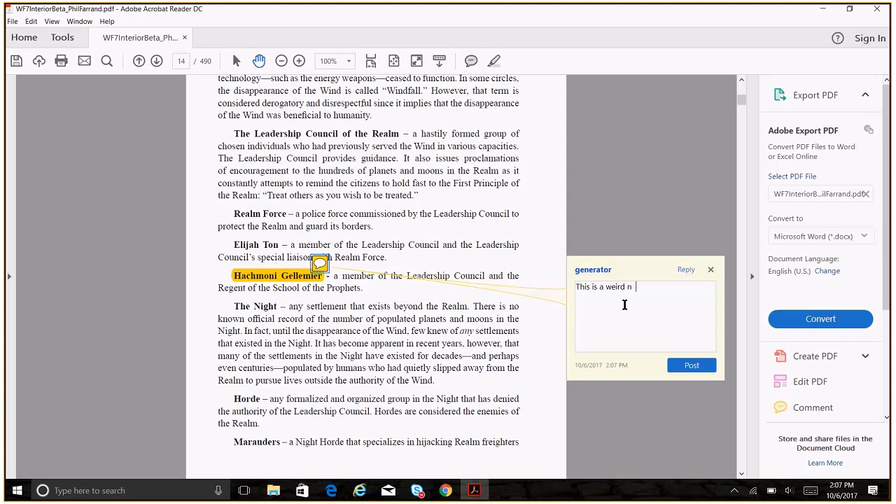
type("ame!!")
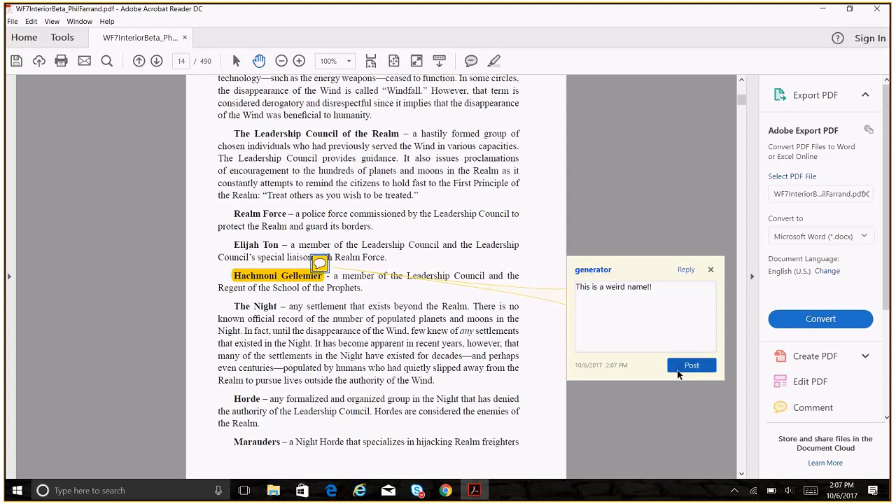
left_click(691, 364)
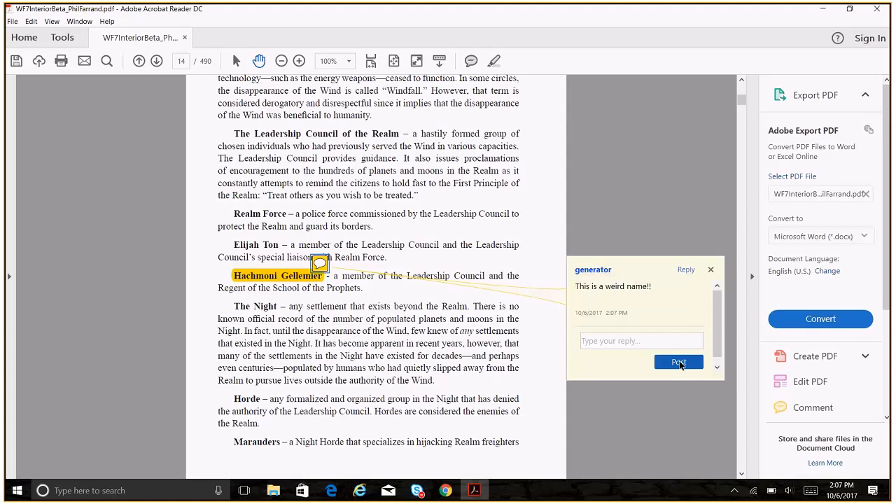
mouse_move(381, 48)
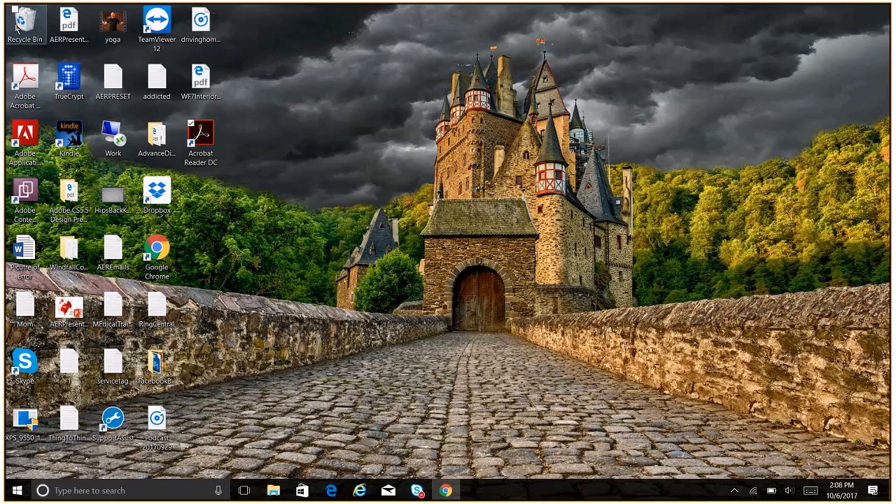
Step: Reopen the beta-book PDF from the desktop in Edge and scroll to the Greetings page highlight
double_click(202, 80)
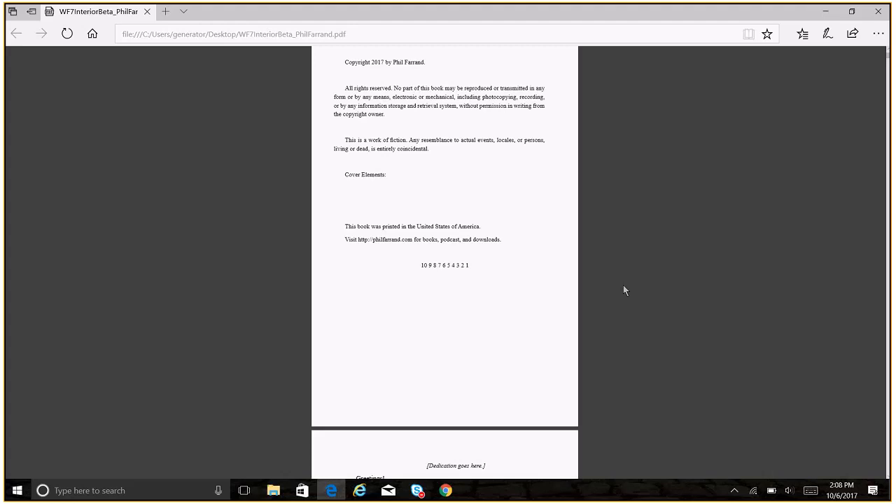
scroll("down", 3)
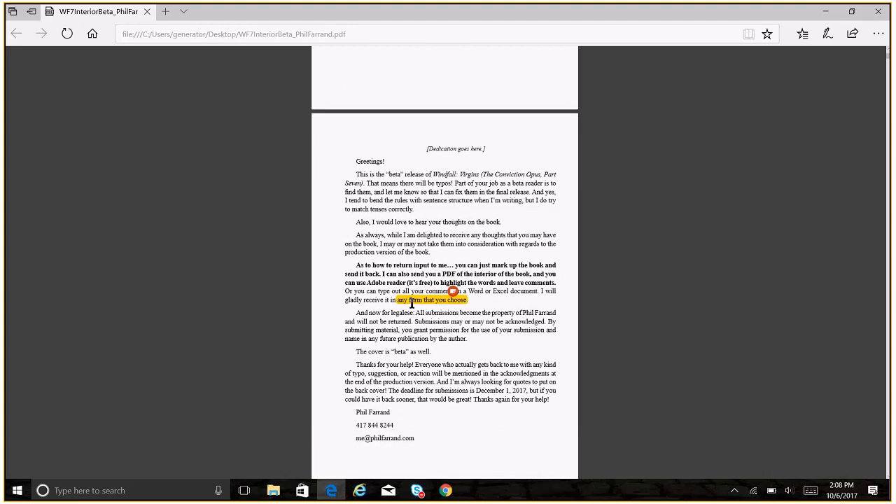
mouse_move(548, 322)
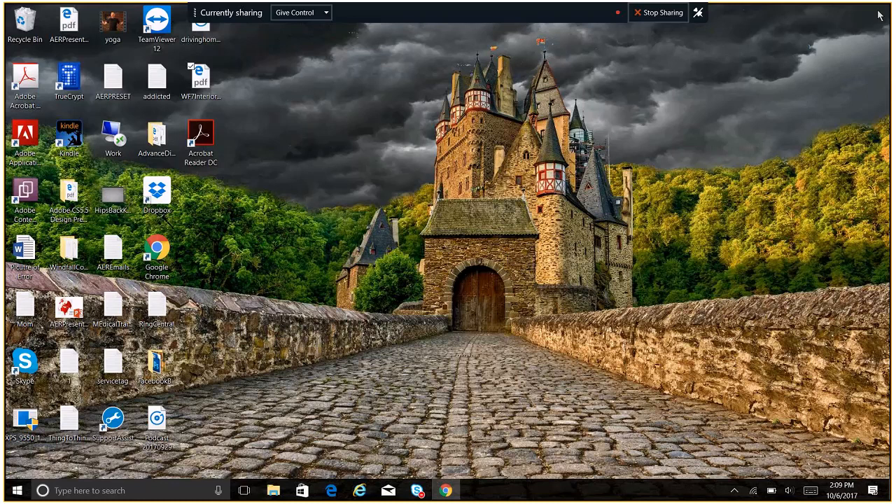
double_click(202, 140)
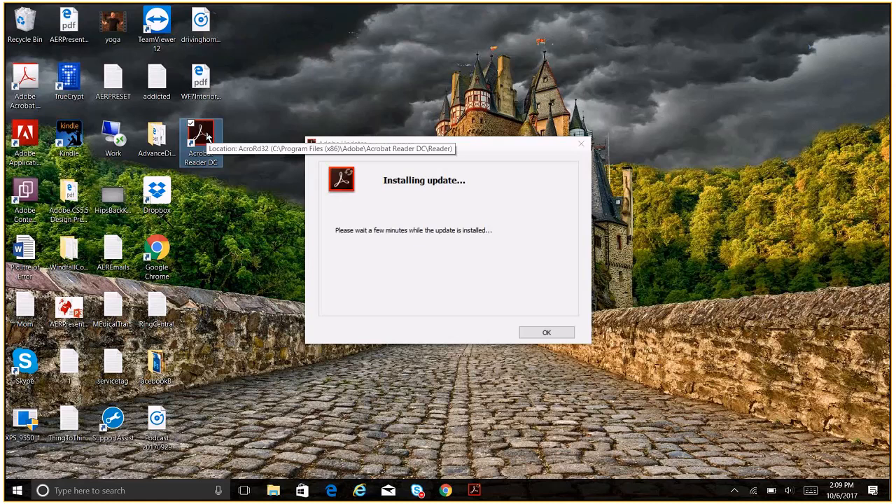
mouse_move(451, 313)
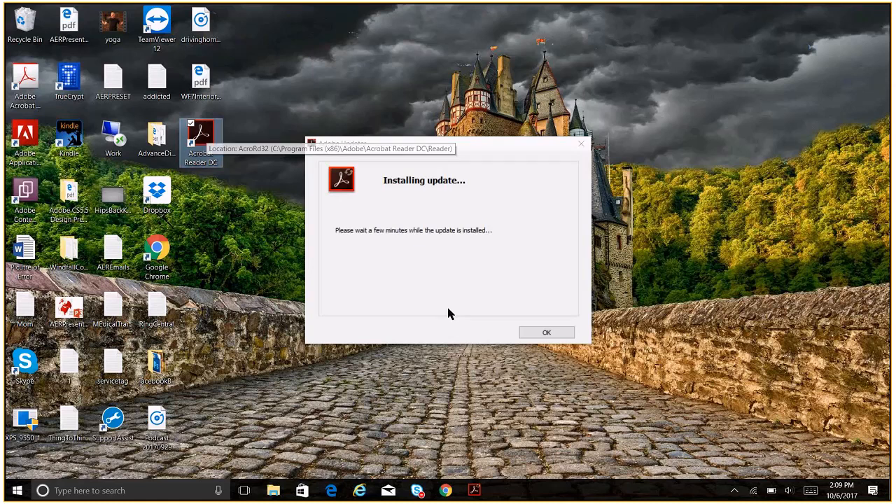
left_click(546, 332)
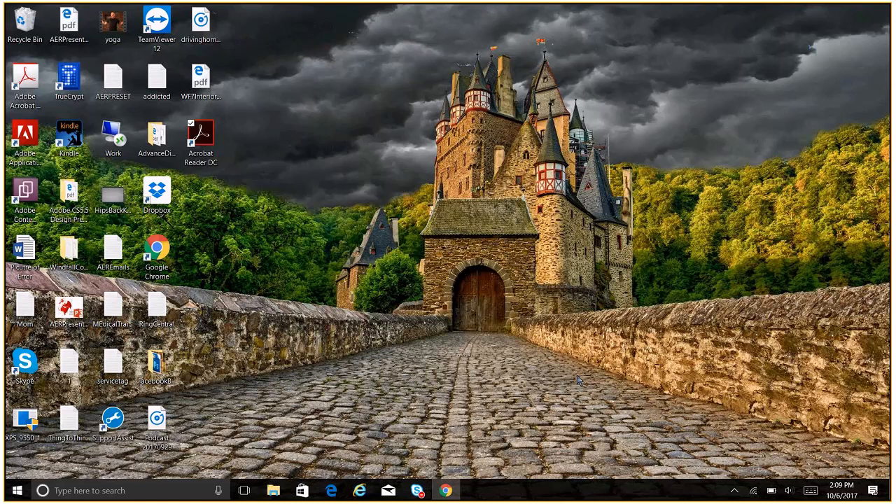
Step: Bring the Skype for Business meeting conversation window back on screen
left_click(709, 371)
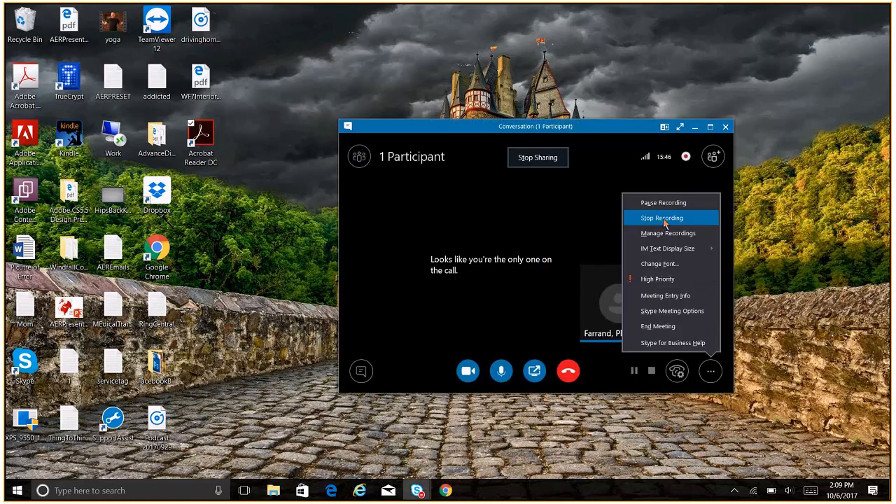